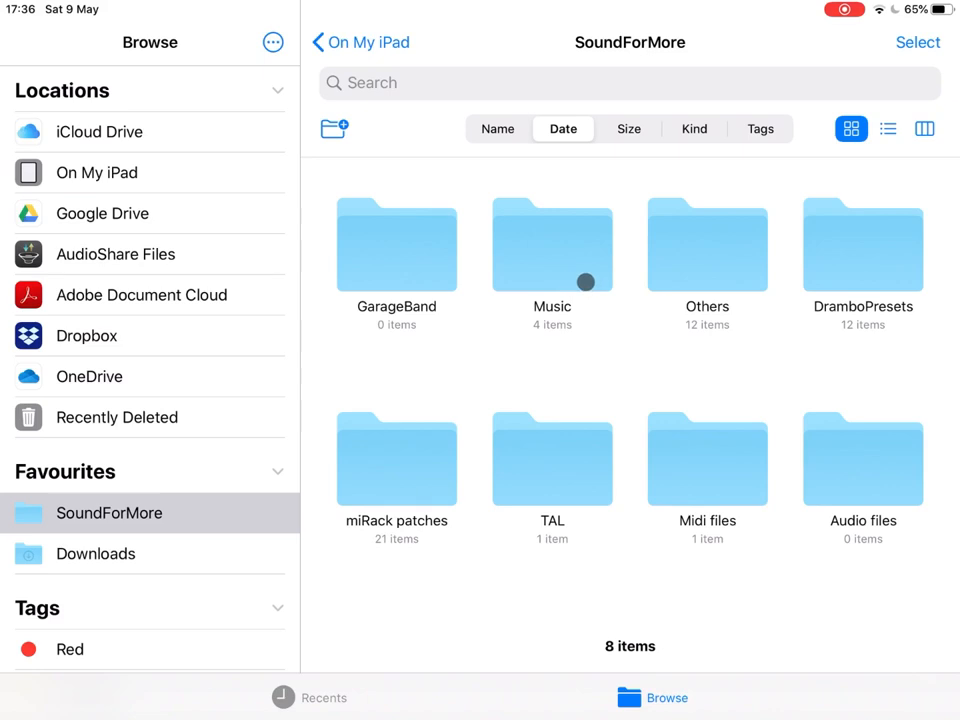
Step: Open the SoundForMore Music folder and bring up actions for 'Gadget - Harmonic Program'
double_click(551, 245)
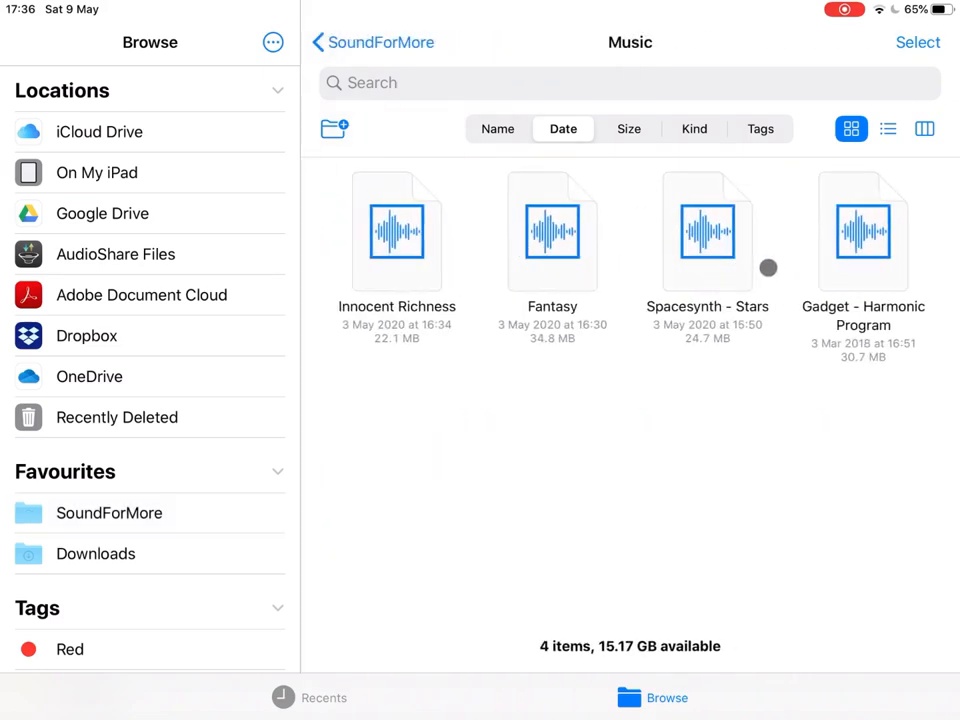
mouse_move(780, 261)
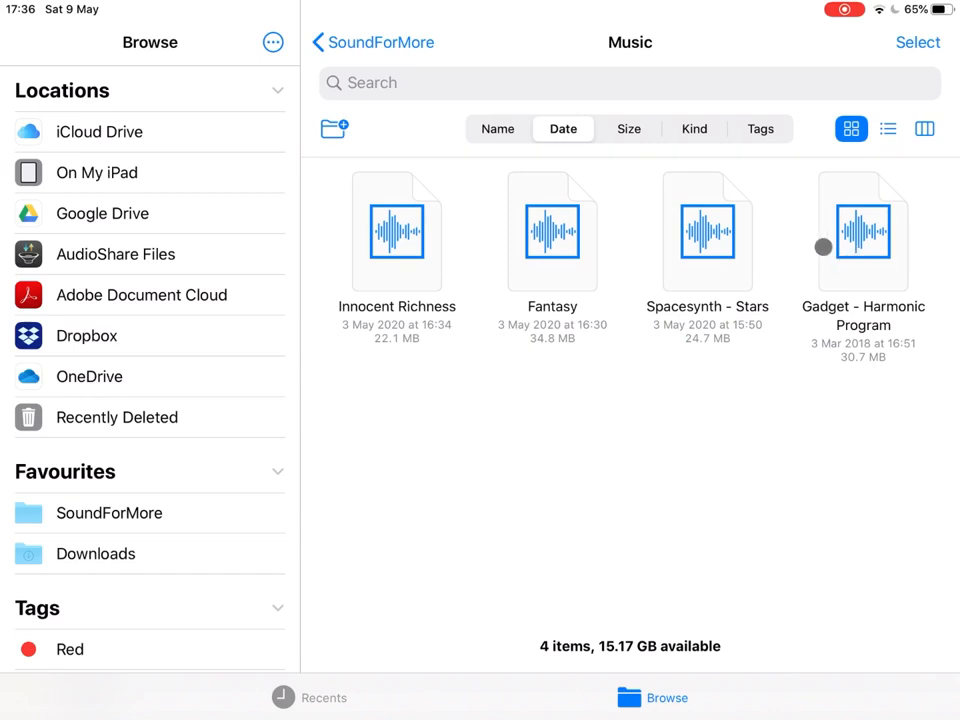
right_click(862, 232)
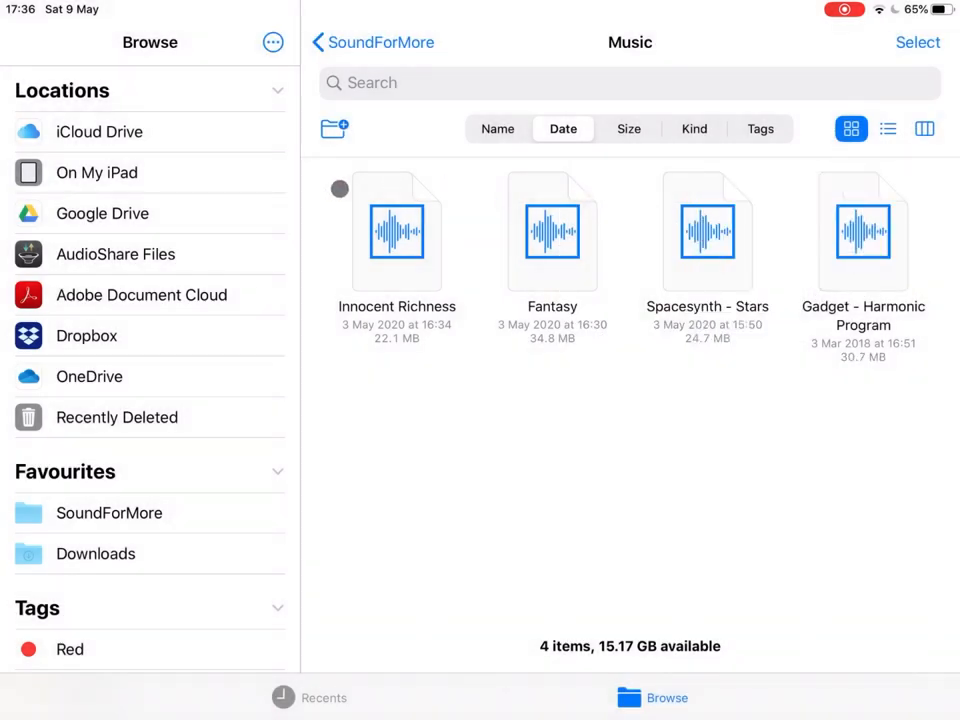
Step: Paste the audio file into On My iPad > Zenbeats > Zenbeats User > Audio Samples
left_click(97, 172)
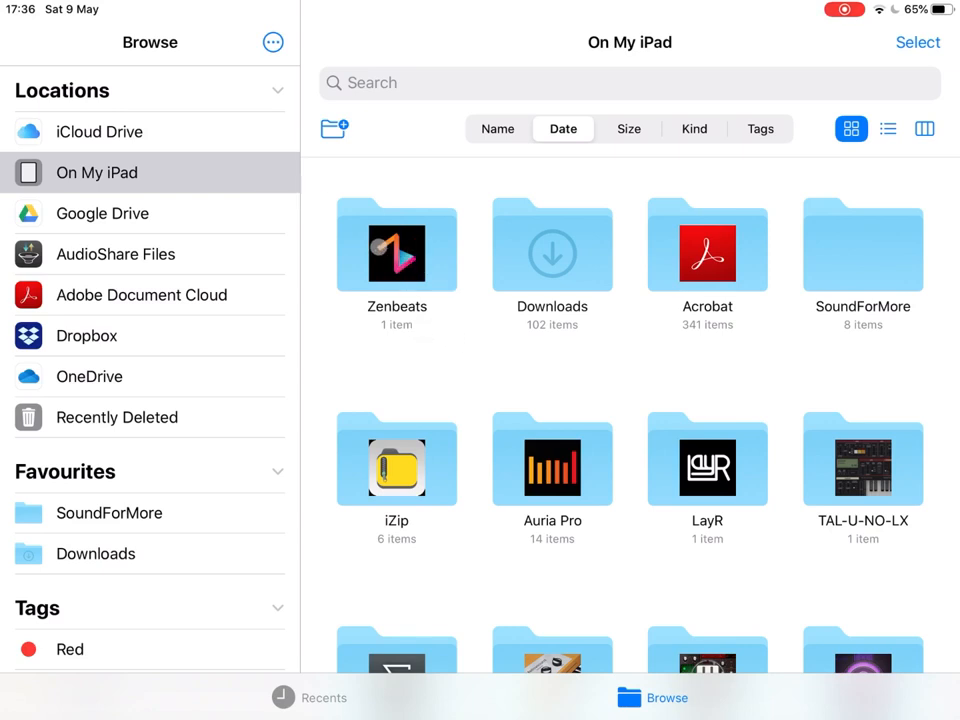
double_click(396, 248)
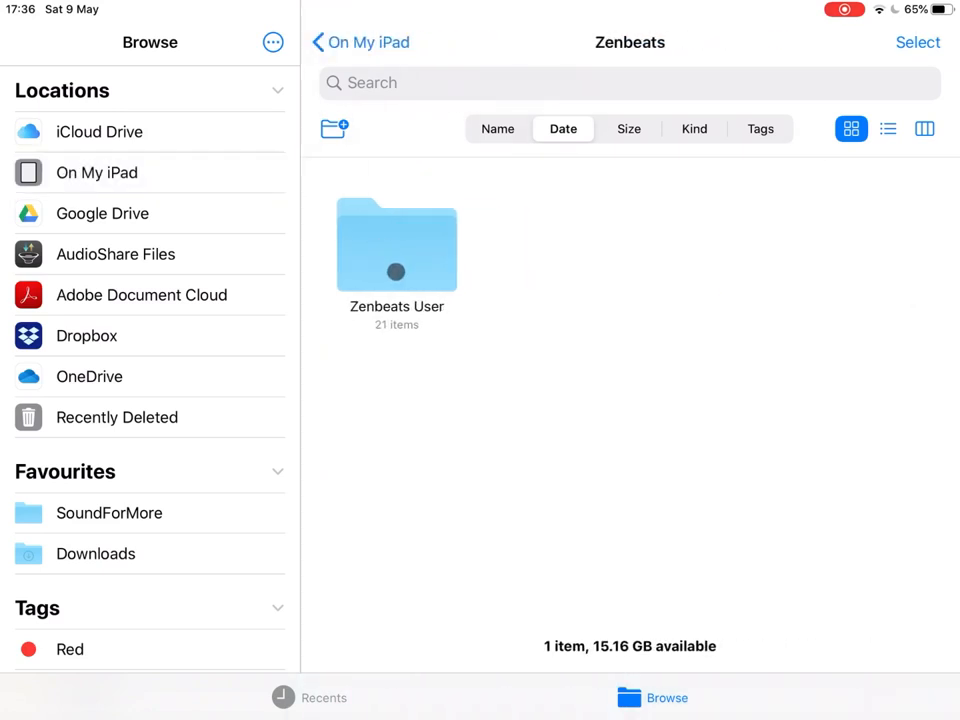
double_click(396, 245)
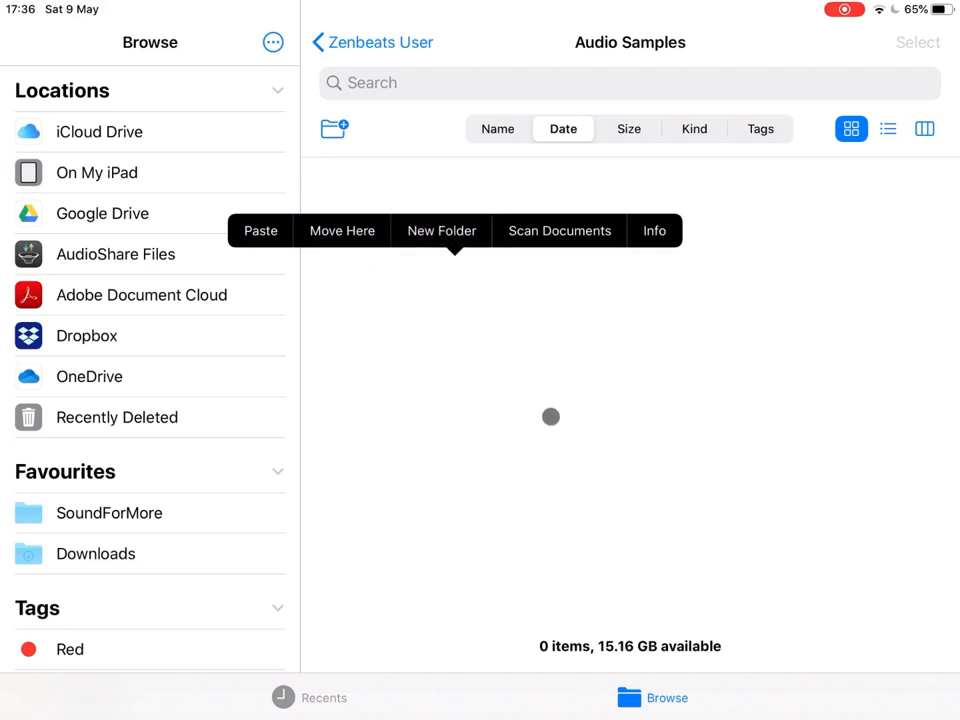
left_click(260, 231)
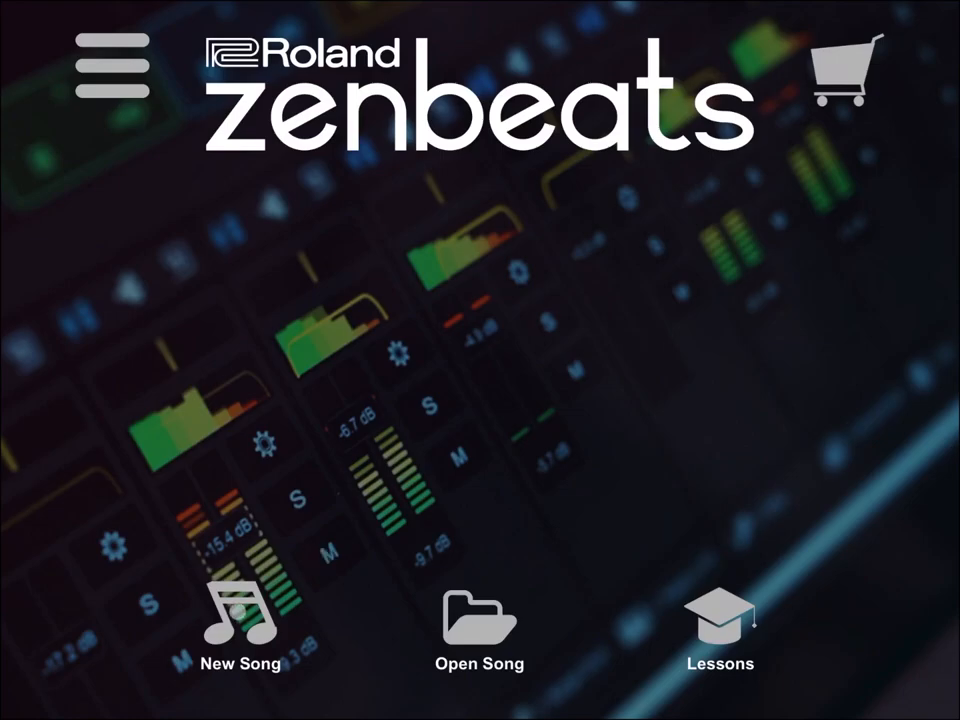
Step: Create a new song from the Zenbeats start screen
left_click(239, 625)
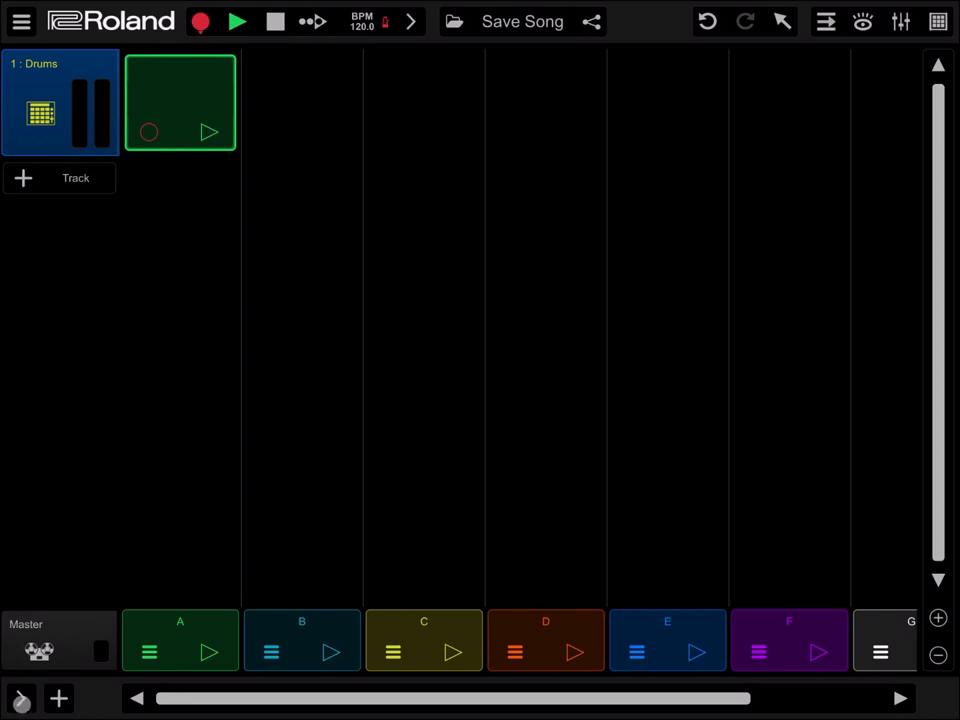
Step: Delete the Drums track from its track menu
left_click(60, 103)
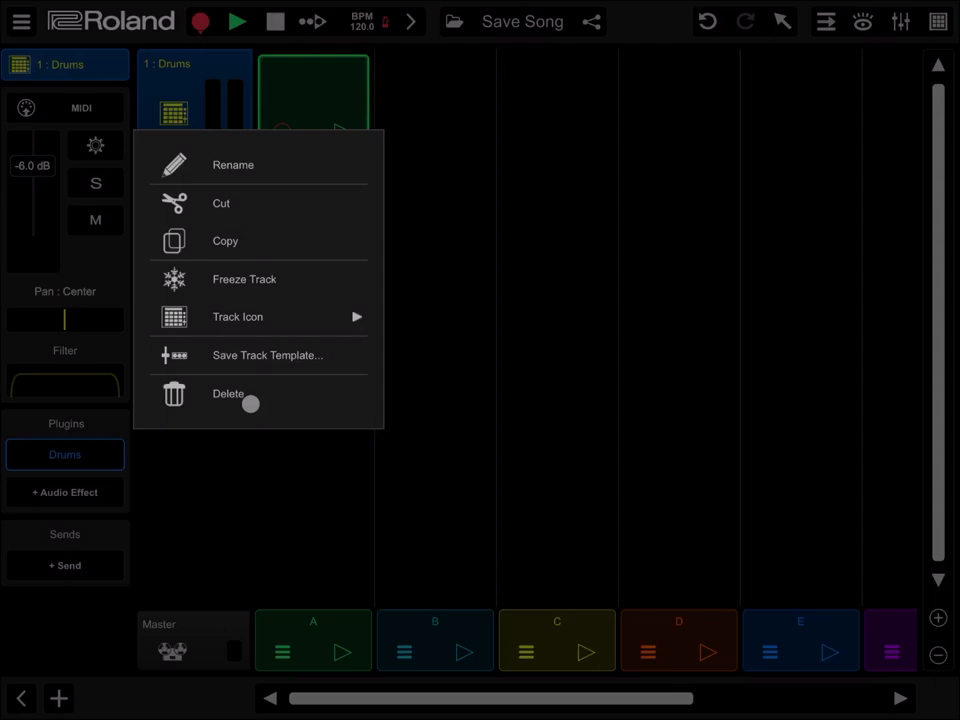
left_click(228, 393)
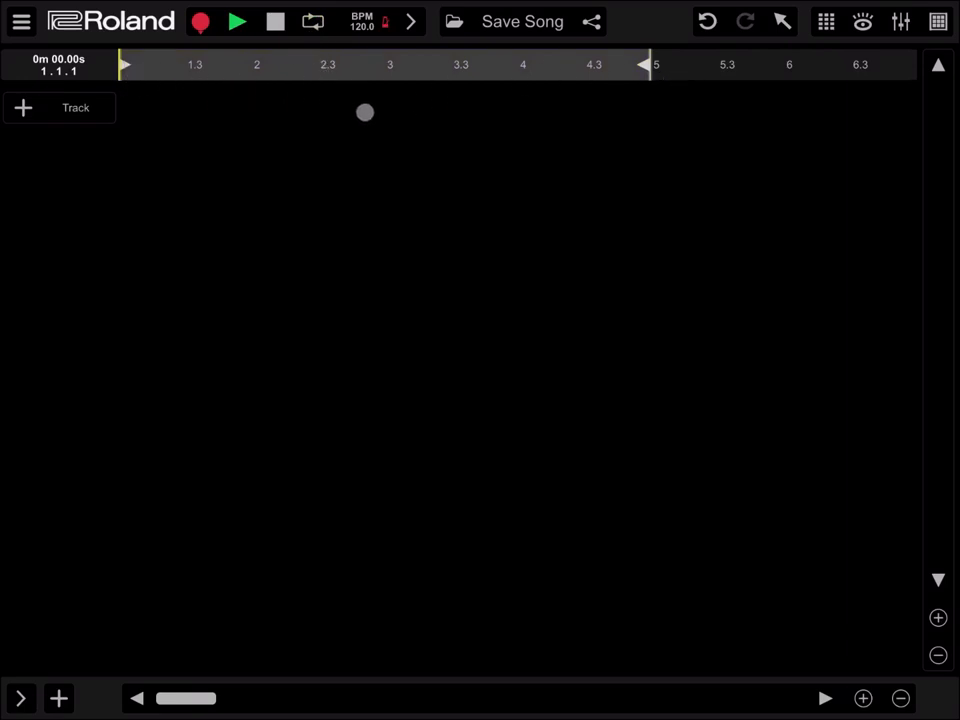
Step: Add an Audio Track through the + Track menu
left_click(58, 107)
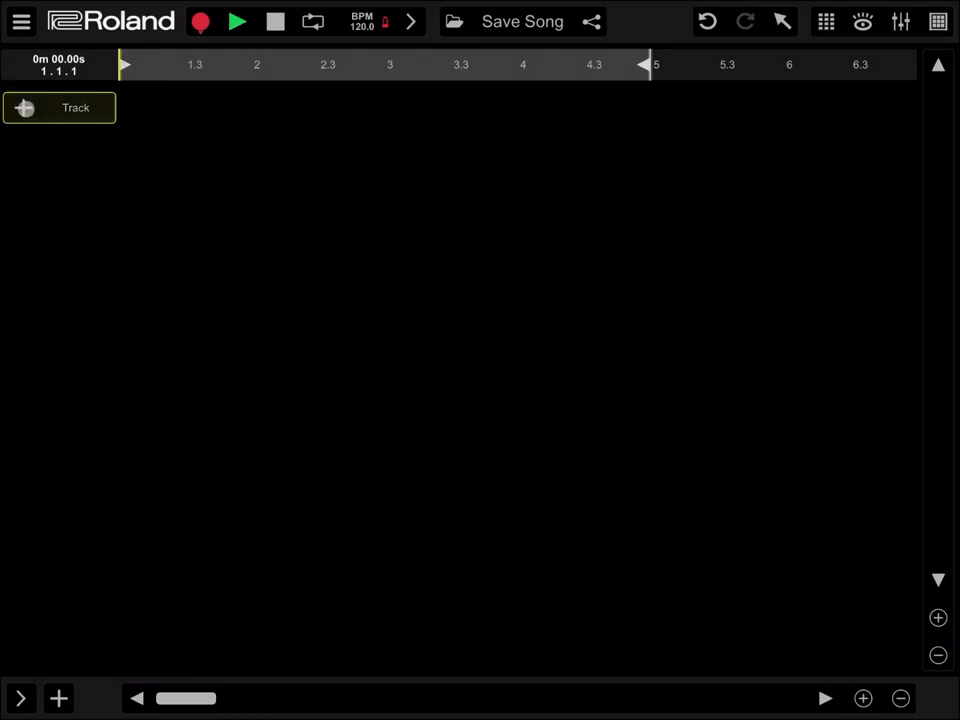
left_click(59, 107)
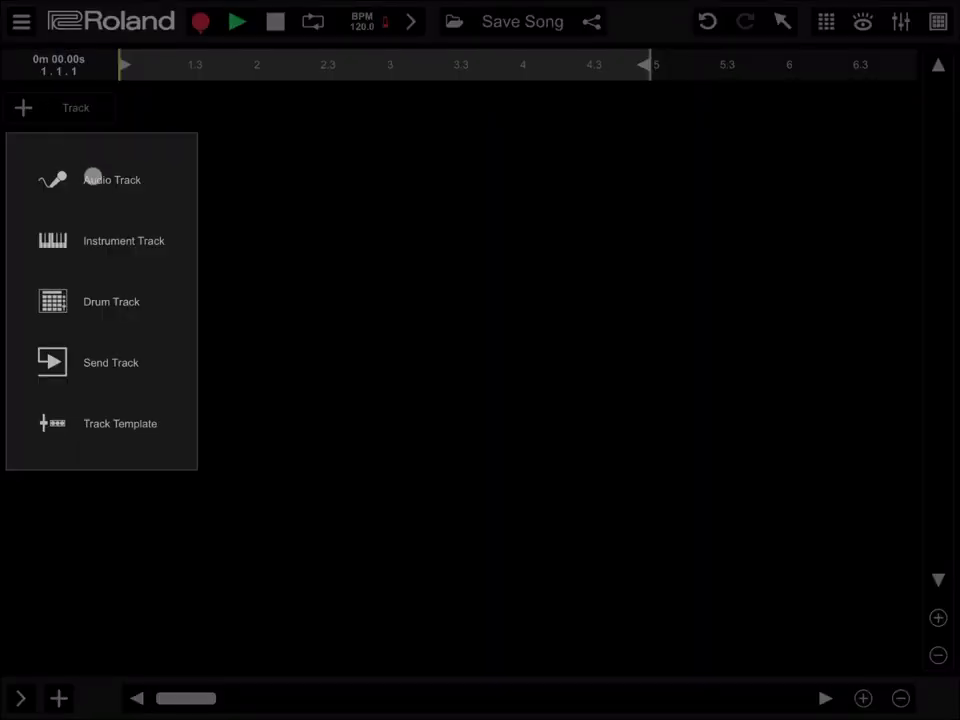
left_click(111, 179)
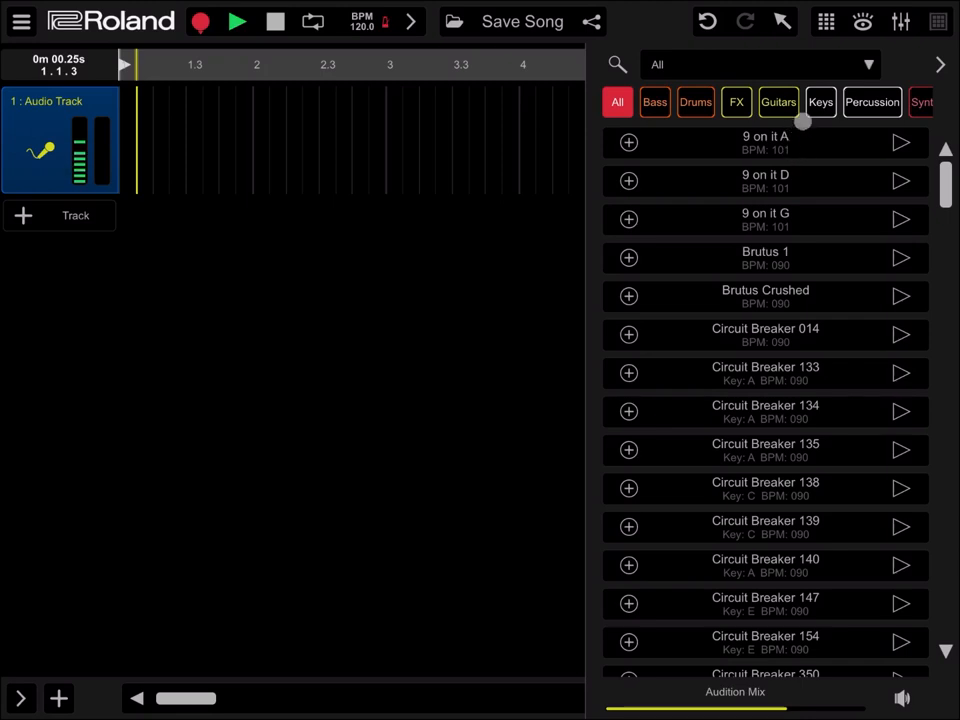
Step: Switch the library to User and drag 'Gadget - Harmonic Program' onto track 1
left_click(758, 64)
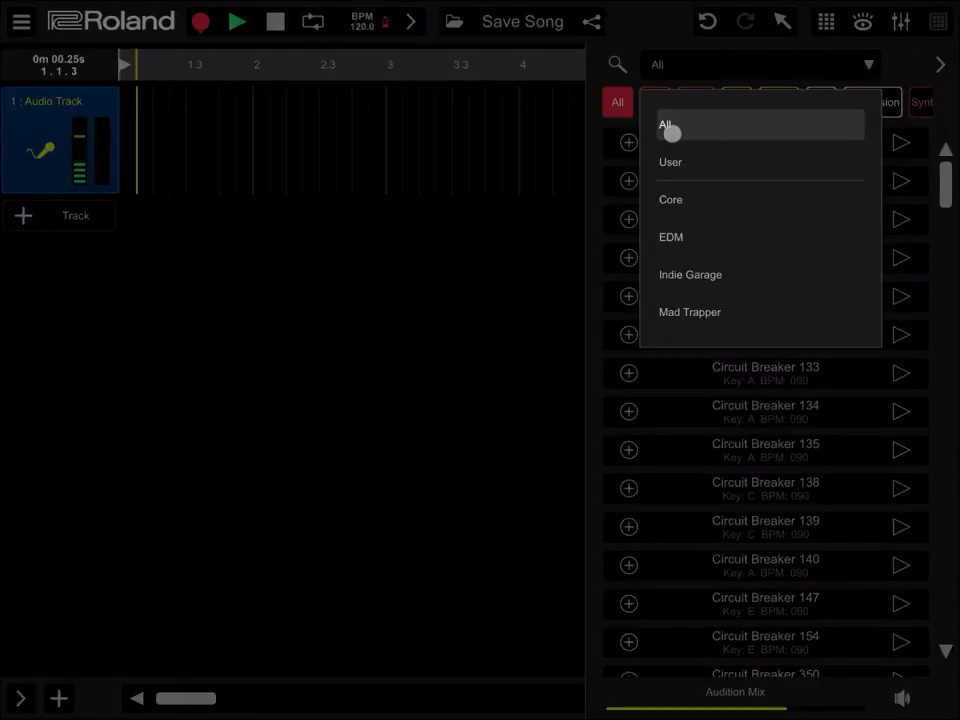
left_click(670, 162)
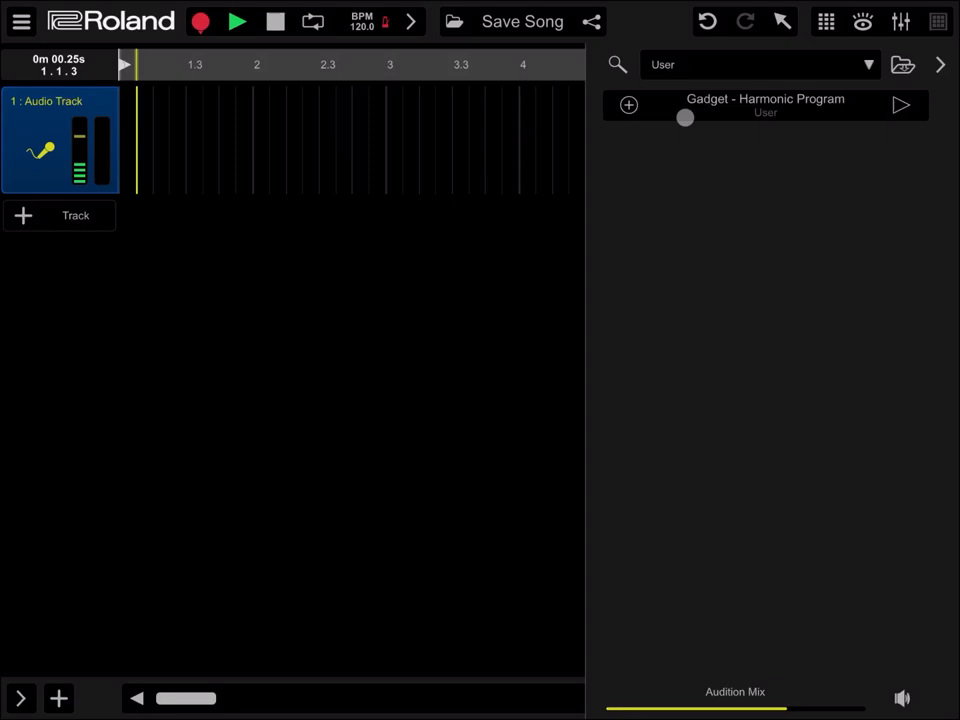
left_click_drag(685, 117, 710, 112)
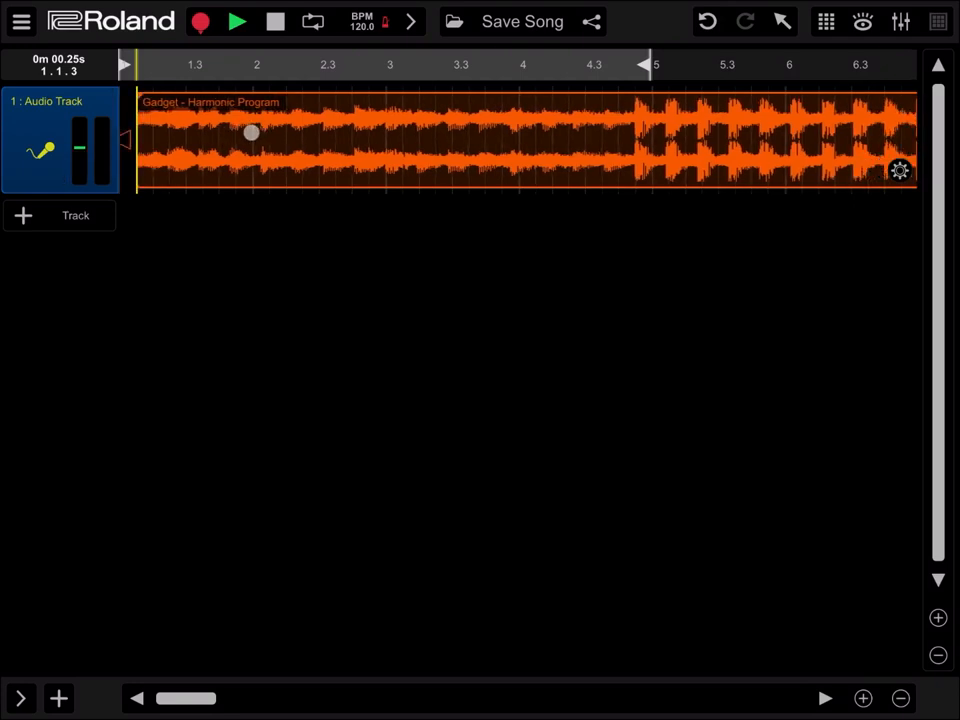
Step: Move the clip to bar 1, rewind with Stop, and start playback
left_click(237, 21)
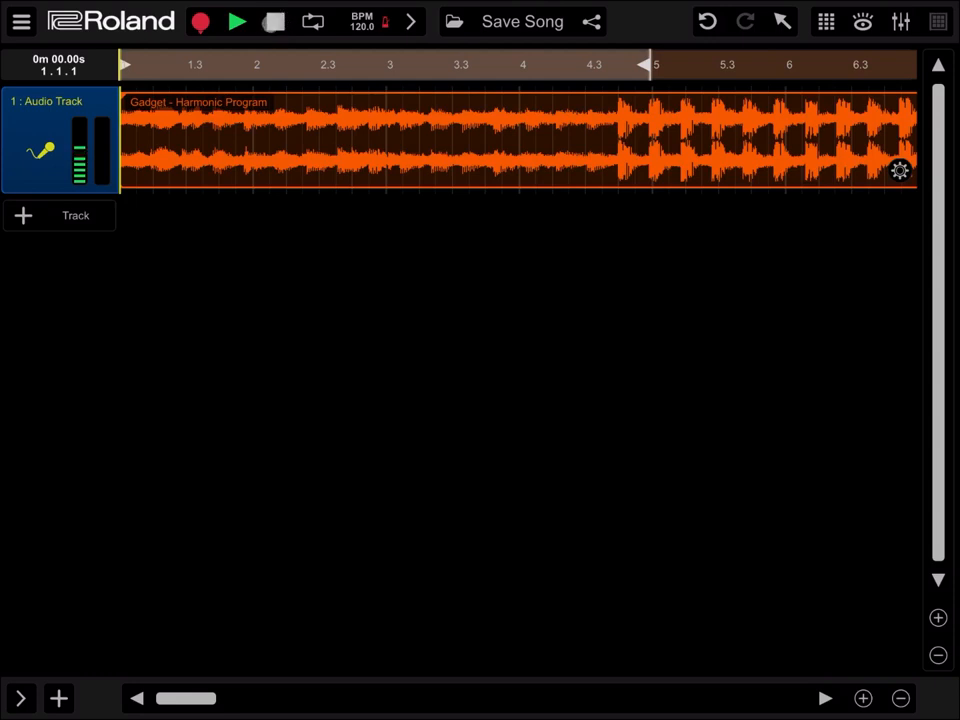
left_click(237, 21)
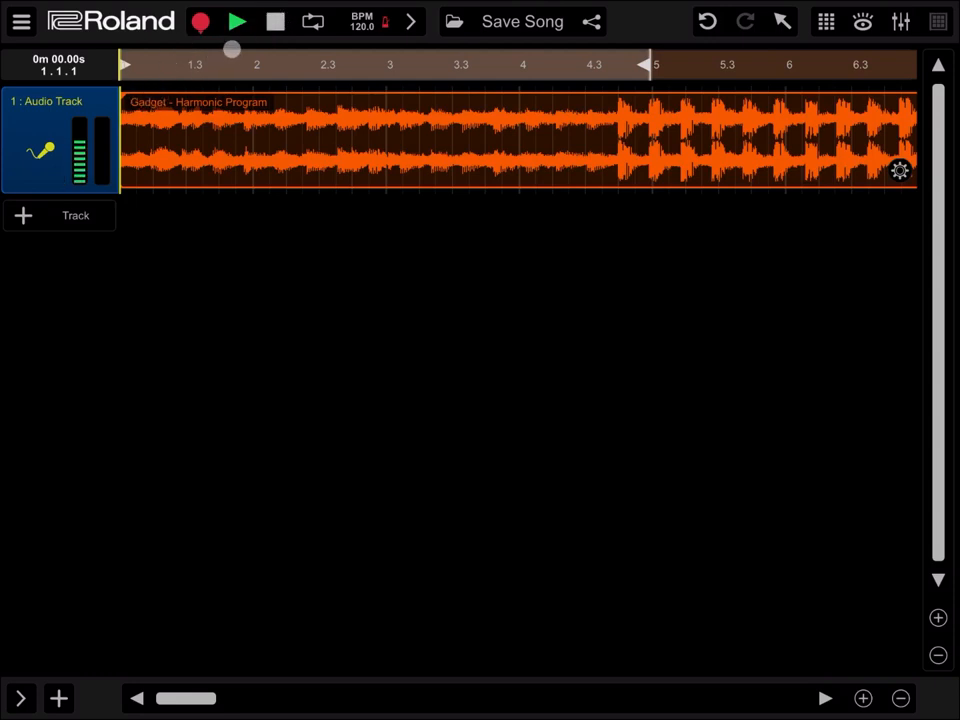
left_click(237, 21)
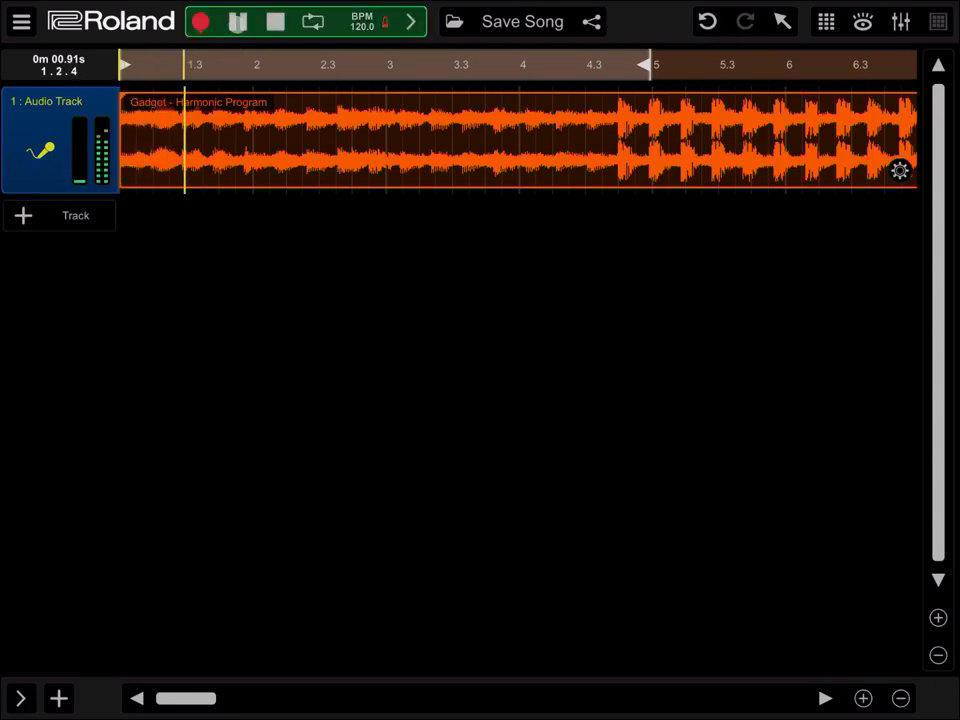
left_click(238, 21)
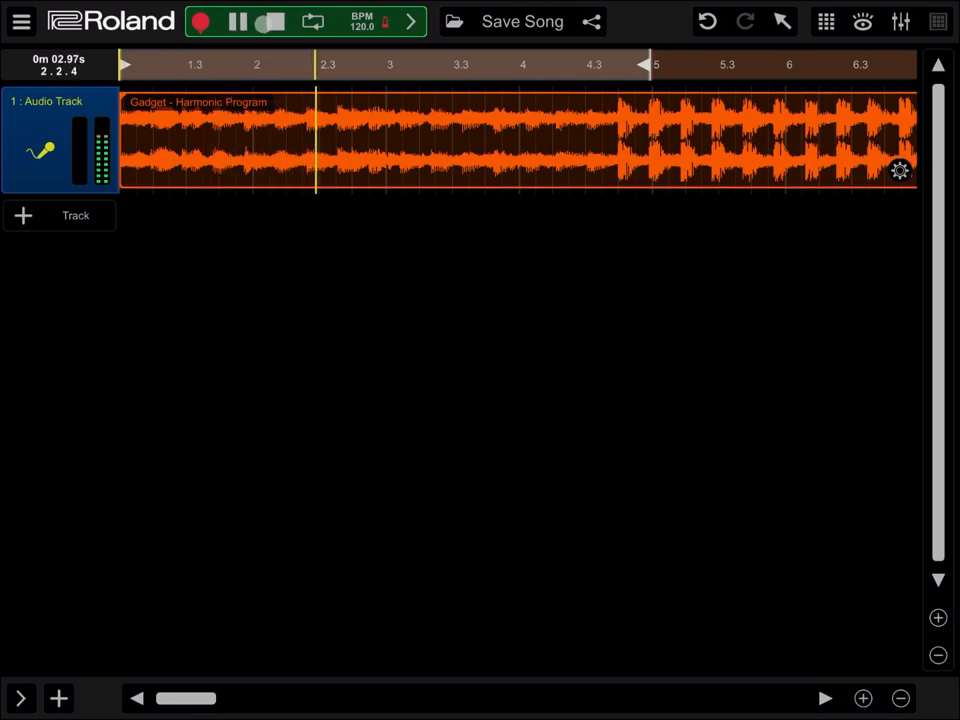